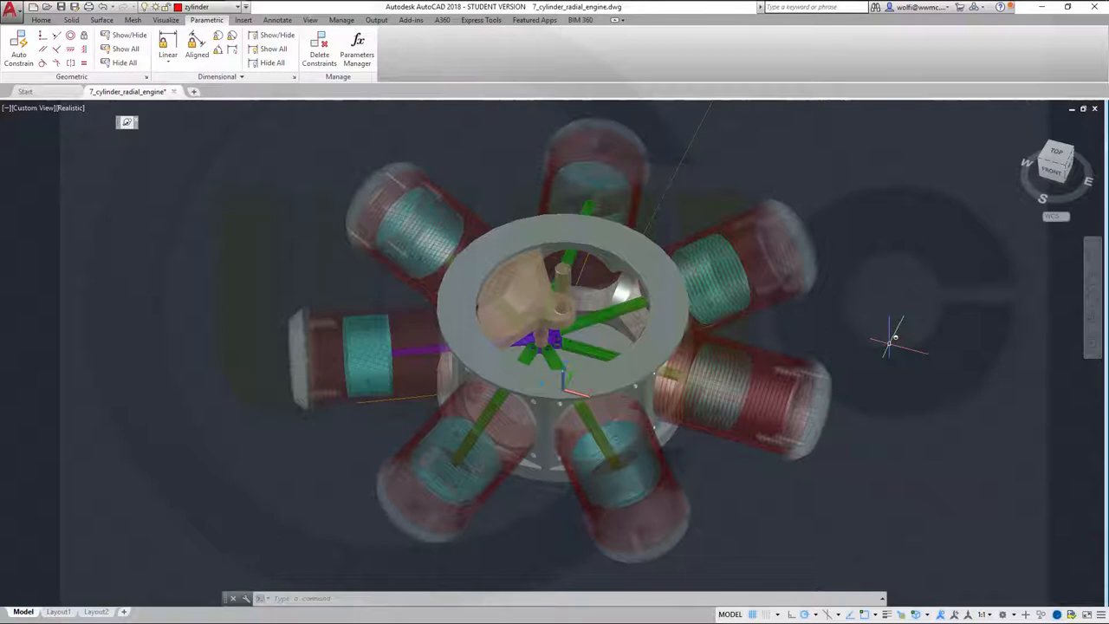
pyautogui.moveTo(814, 472)
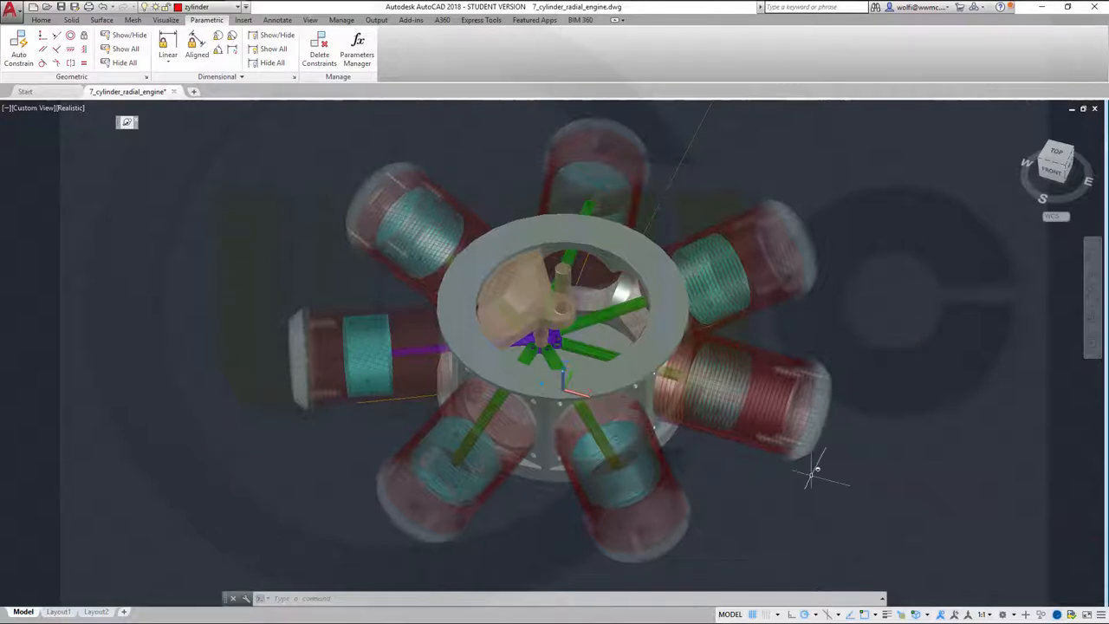
pyautogui.moveTo(936, 442)
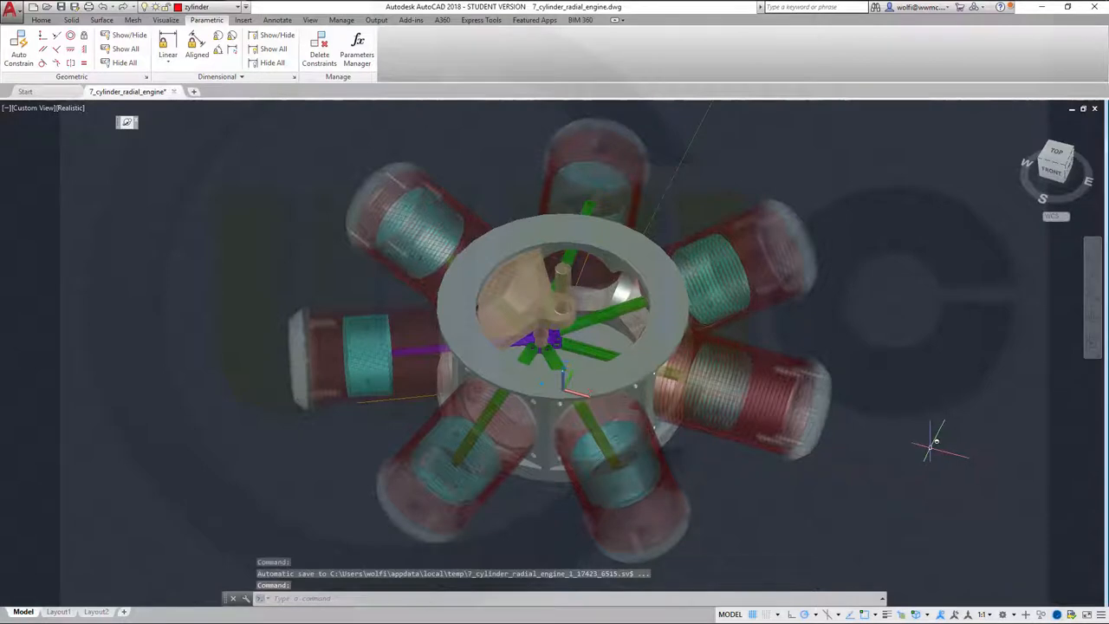
pyautogui.moveTo(912, 437)
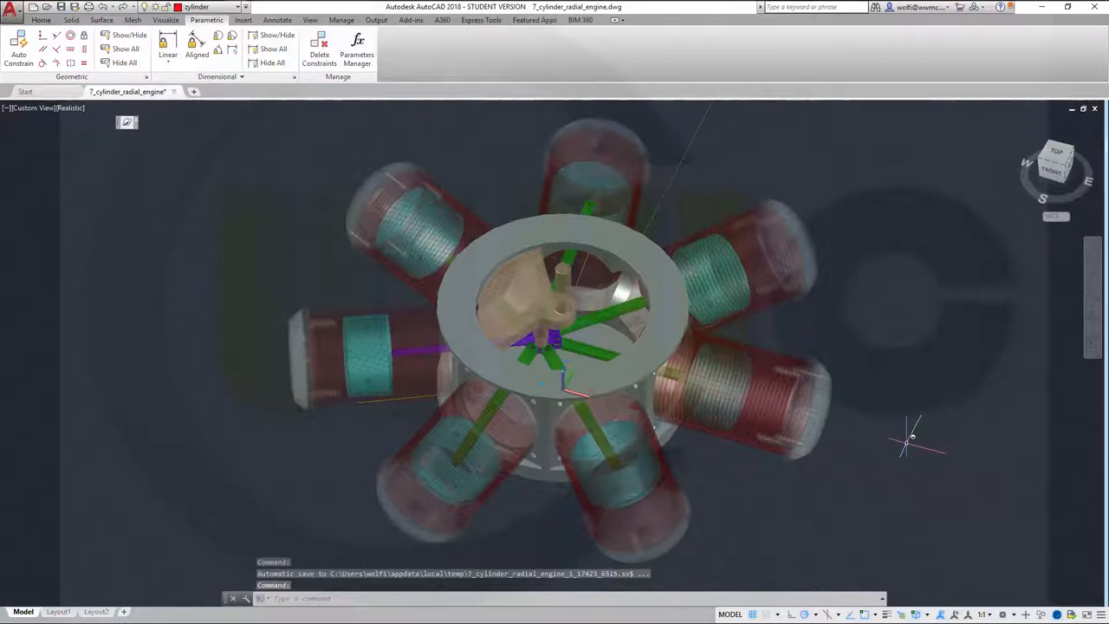
pyautogui.moveTo(904, 420)
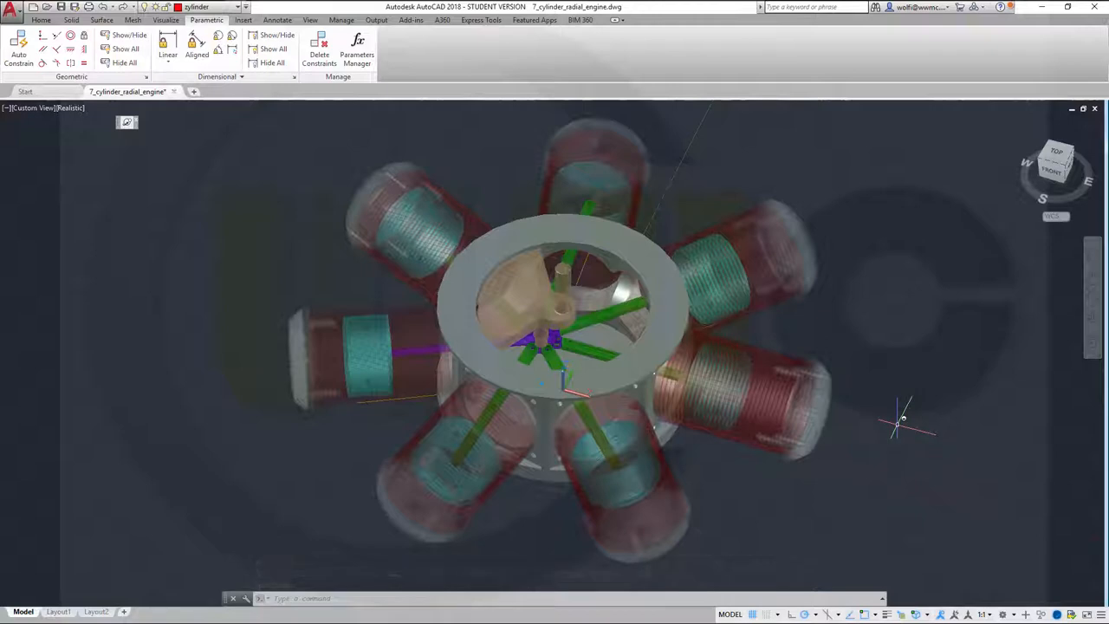
pyautogui.moveTo(501, 264)
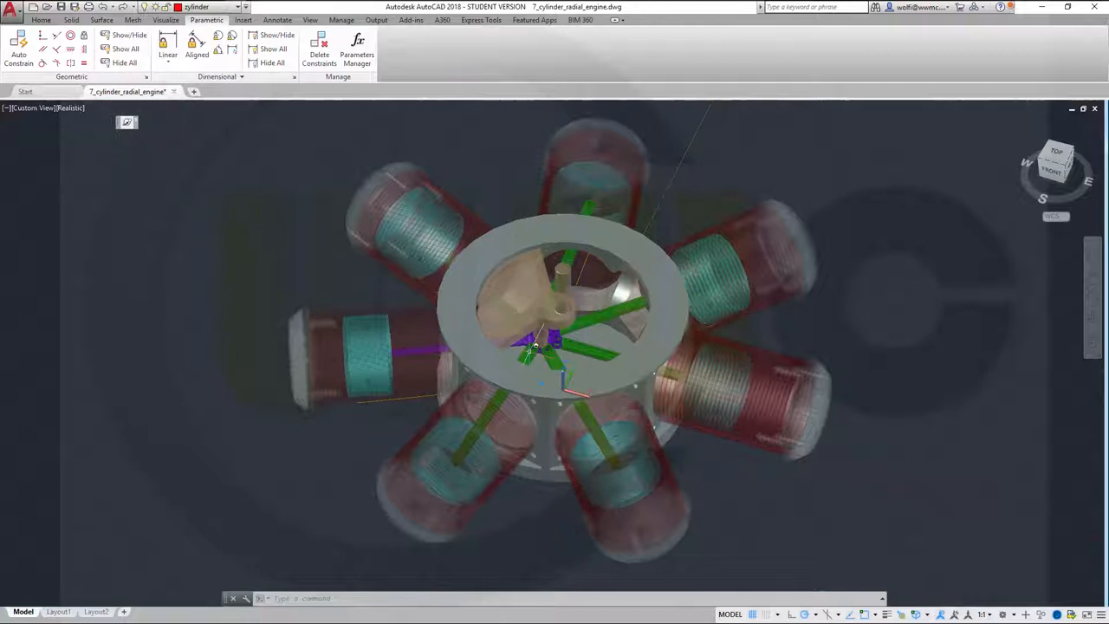
pyautogui.moveTo(884, 338)
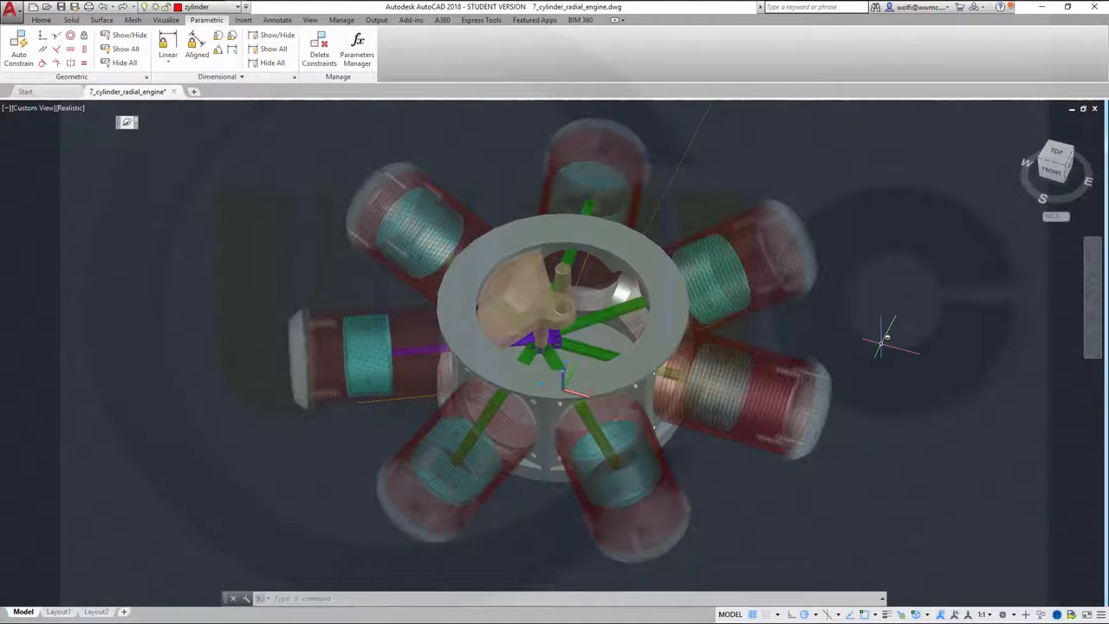
pyautogui.moveTo(138, 130)
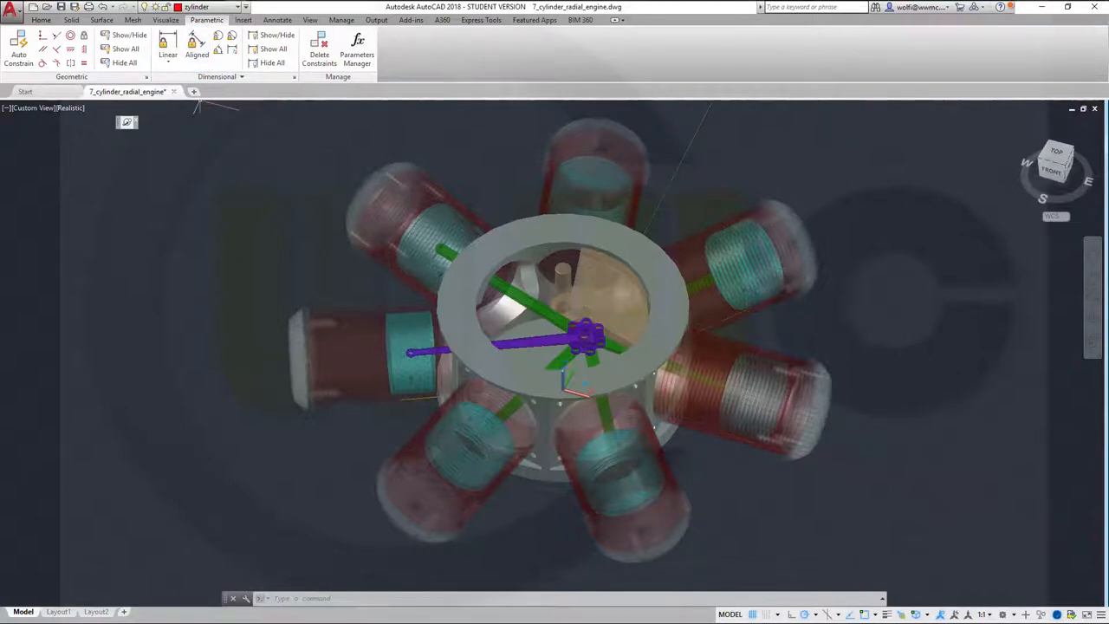
pyautogui.moveTo(962, 253)
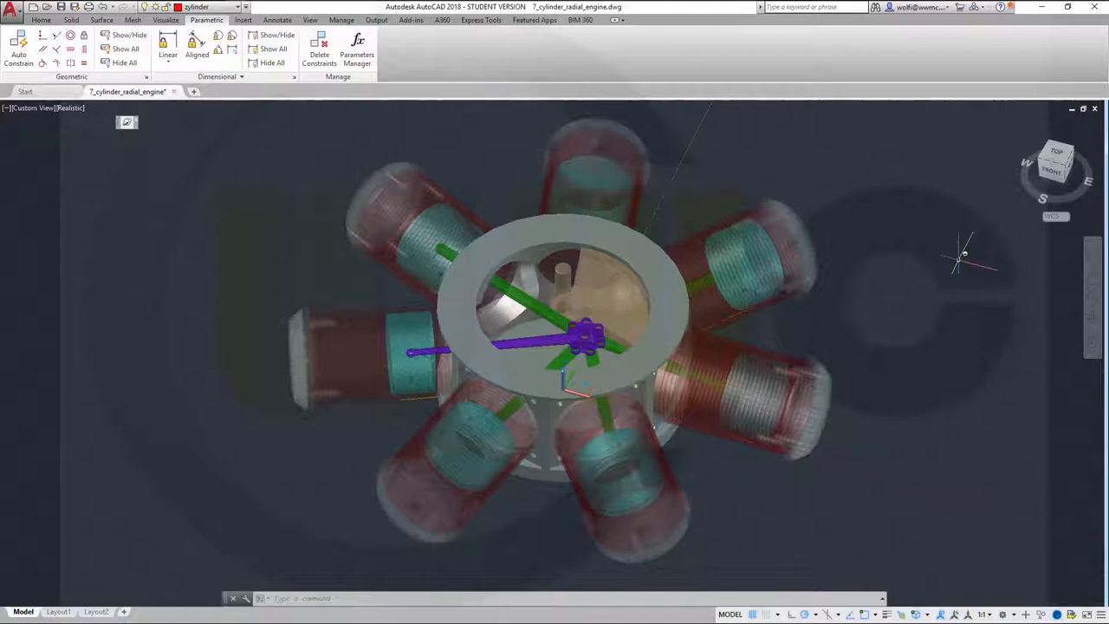
pyautogui.moveTo(205, 165)
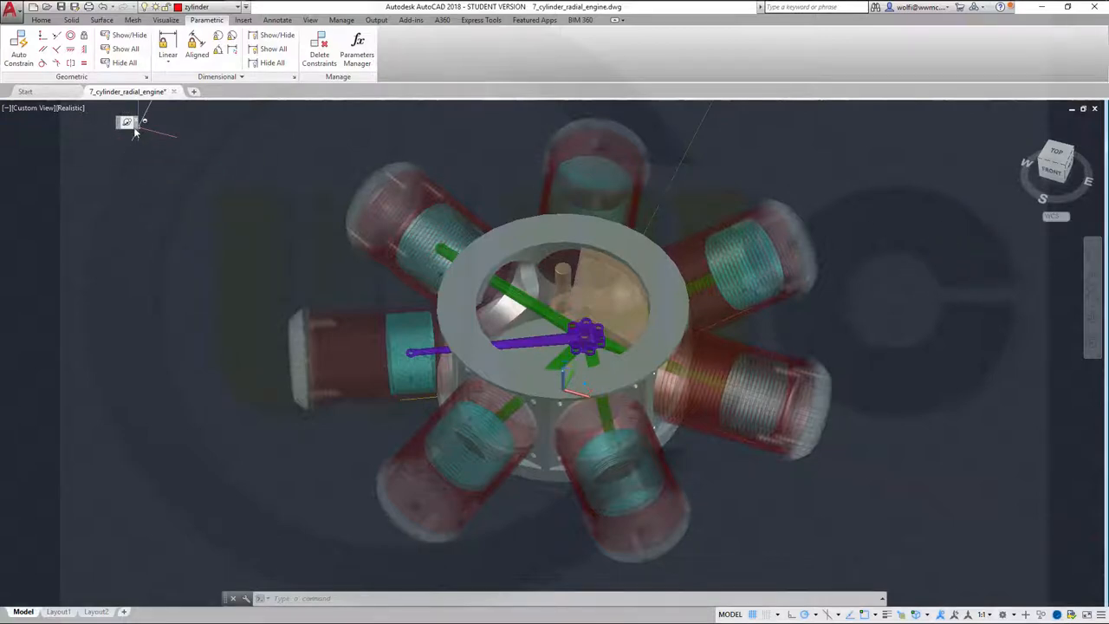
pyautogui.moveTo(203, 251)
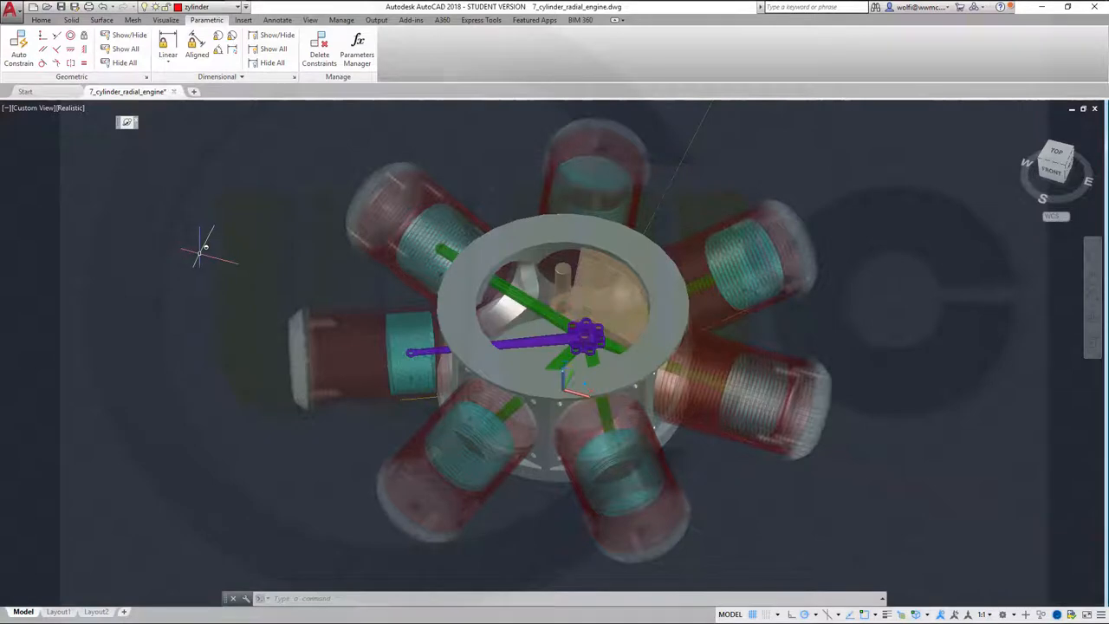
pyautogui.moveTo(267, 227)
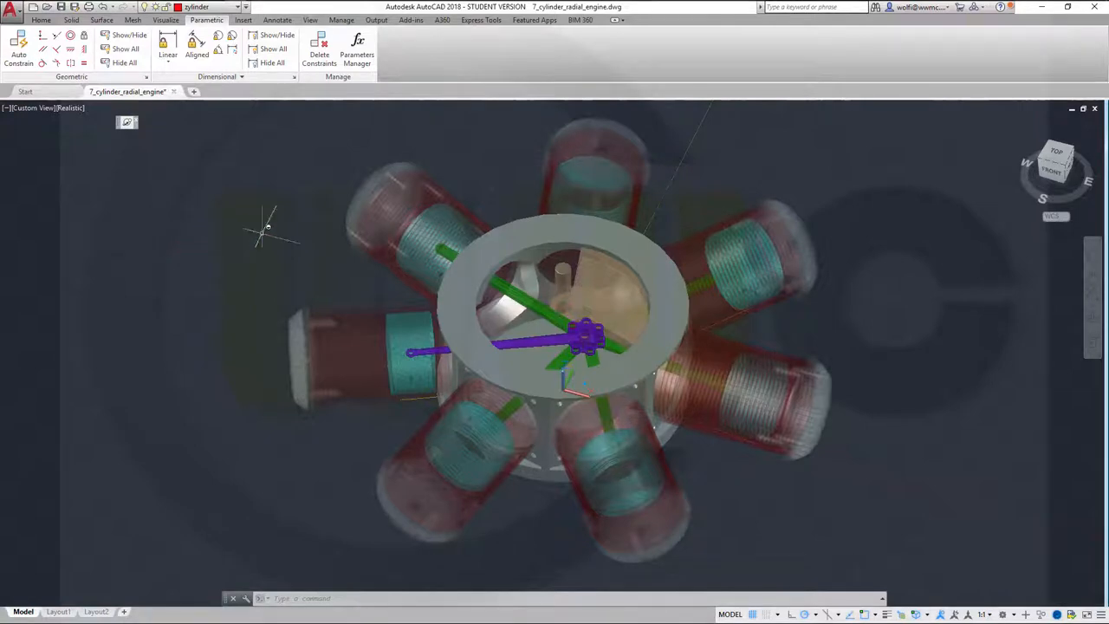
pyautogui.moveTo(909, 389)
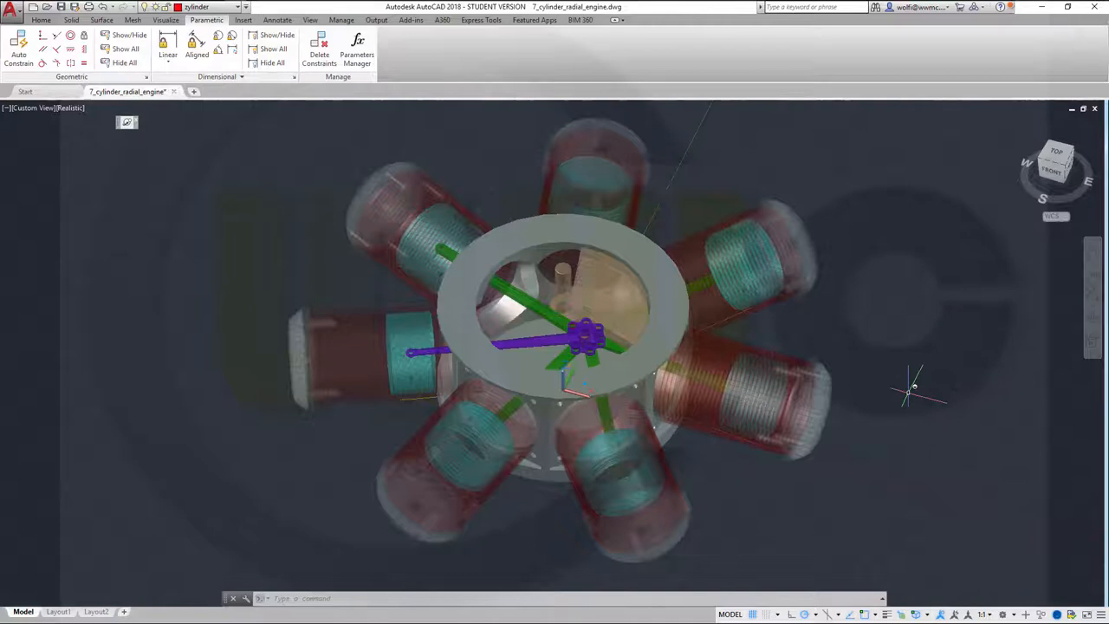
pyautogui.moveTo(882, 405)
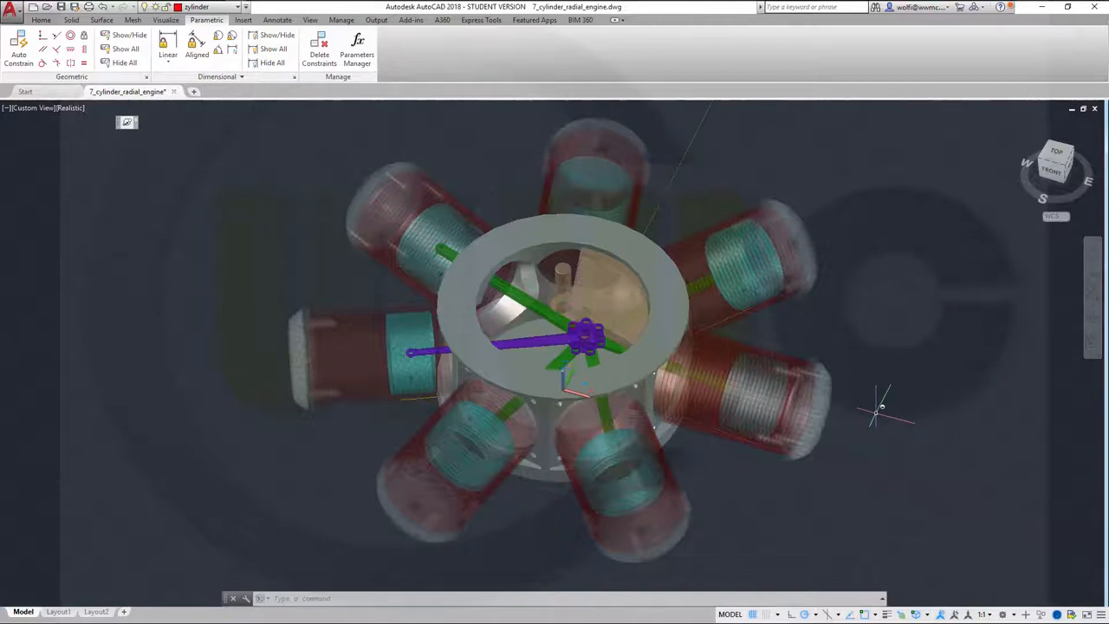
pyautogui.moveTo(867, 448)
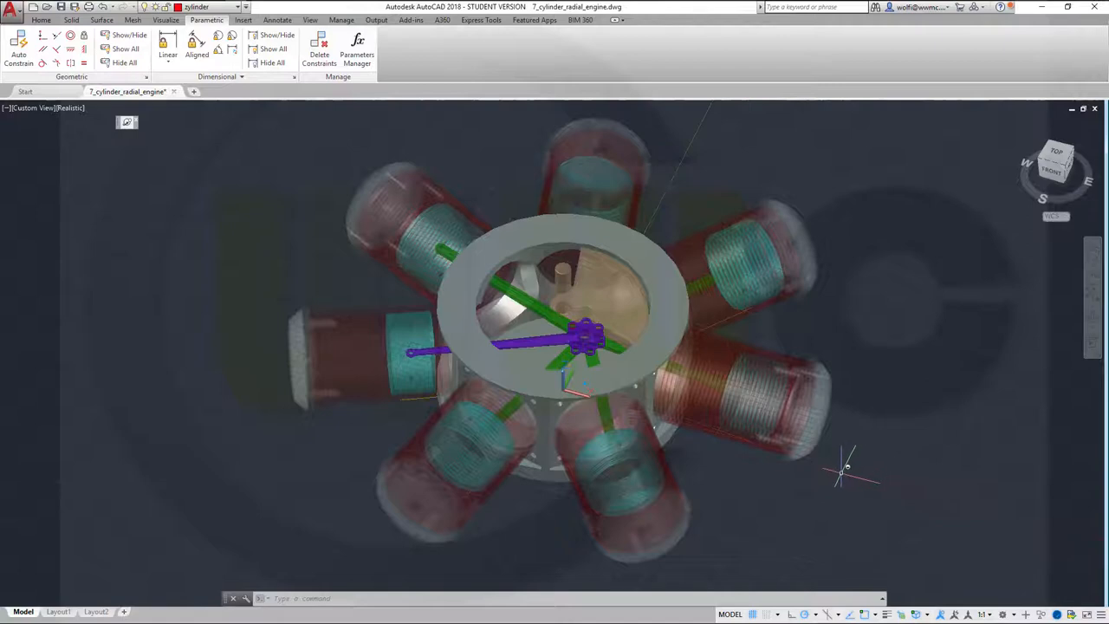
pyautogui.moveTo(234, 346)
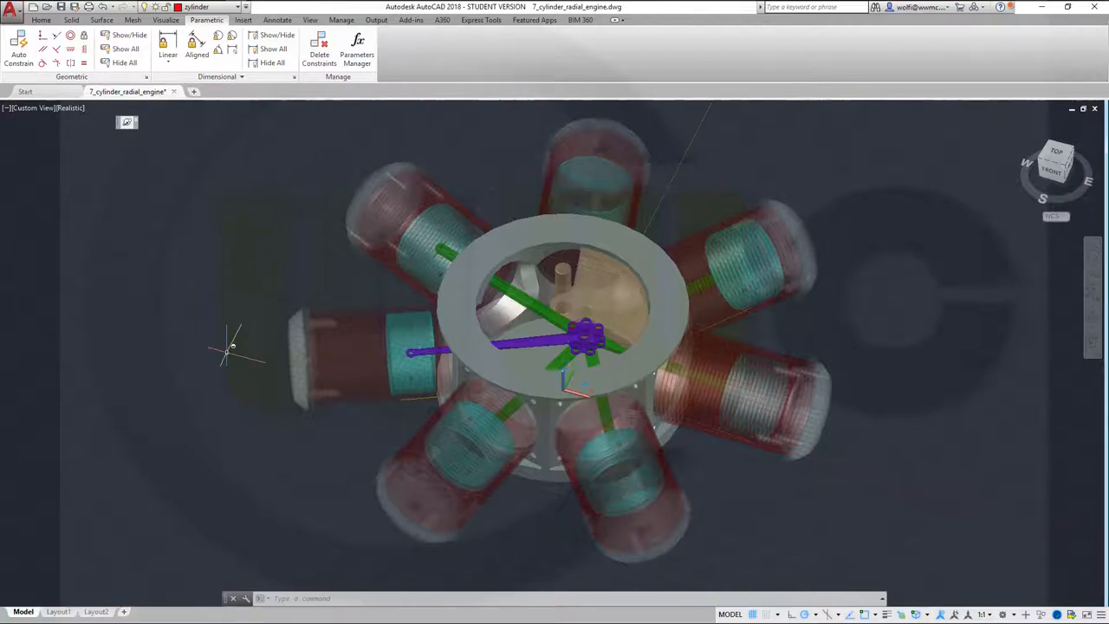
pyautogui.moveTo(966, 502)
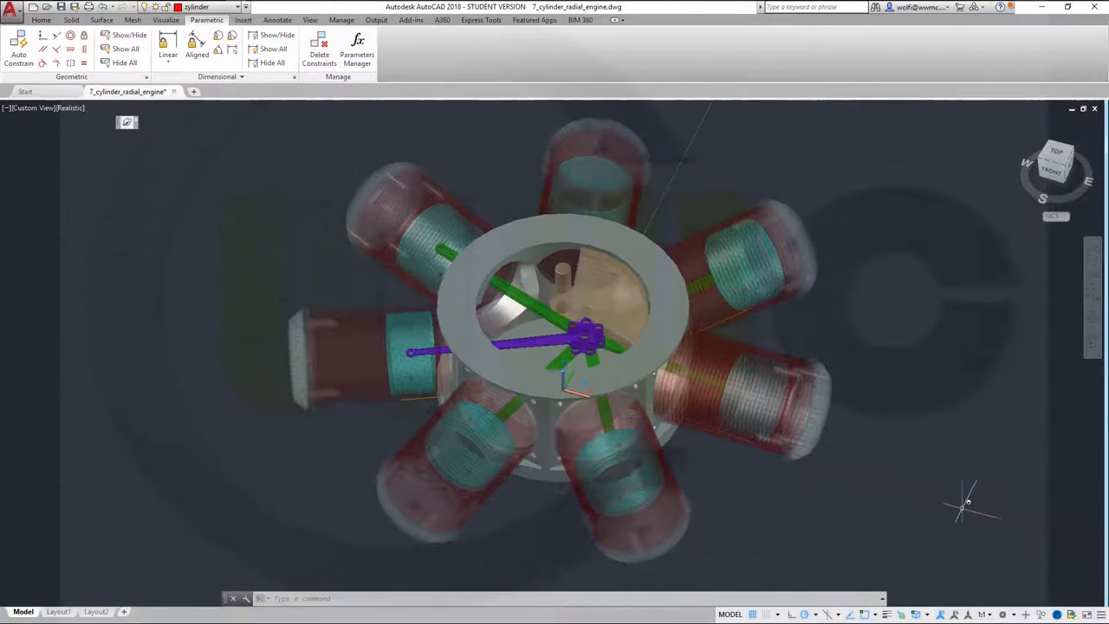
pyautogui.moveTo(910, 494)
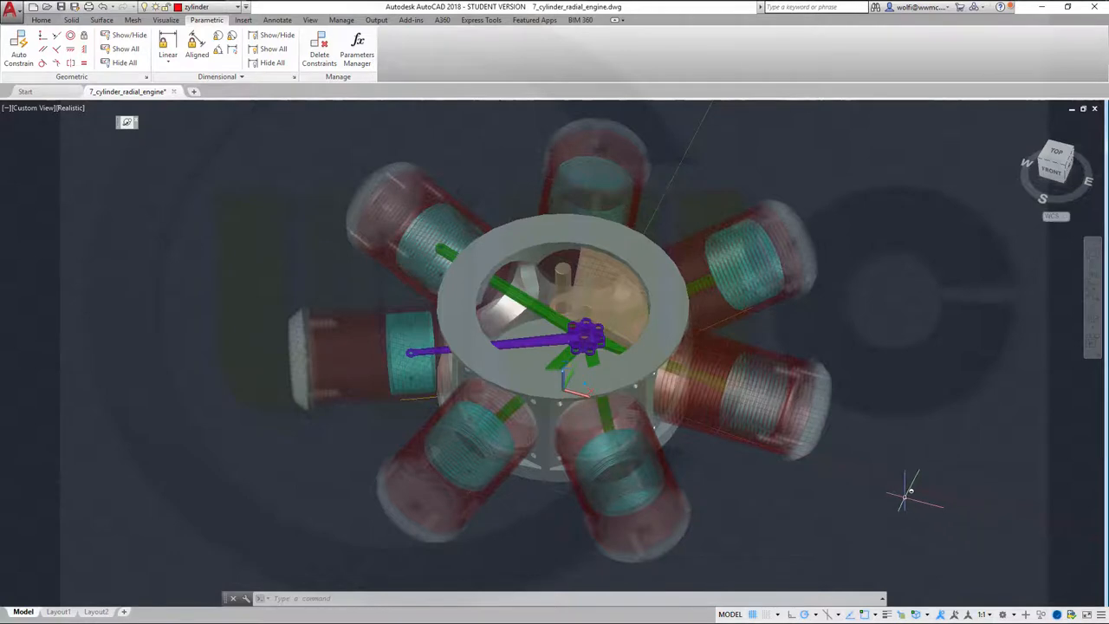
pyautogui.moveTo(836, 479)
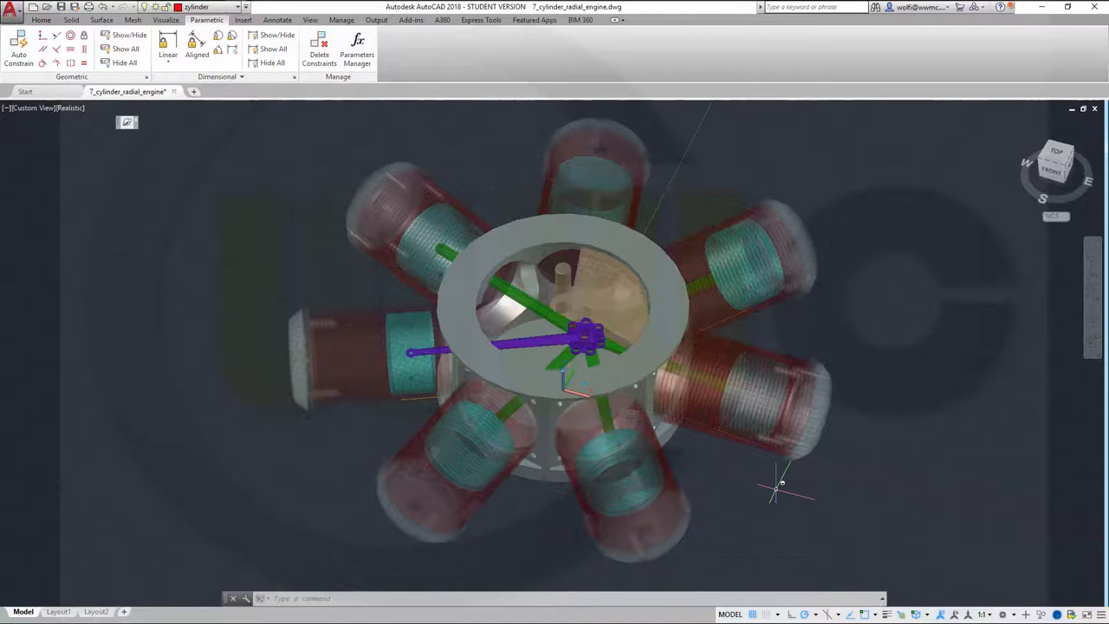
pyautogui.moveTo(922, 264)
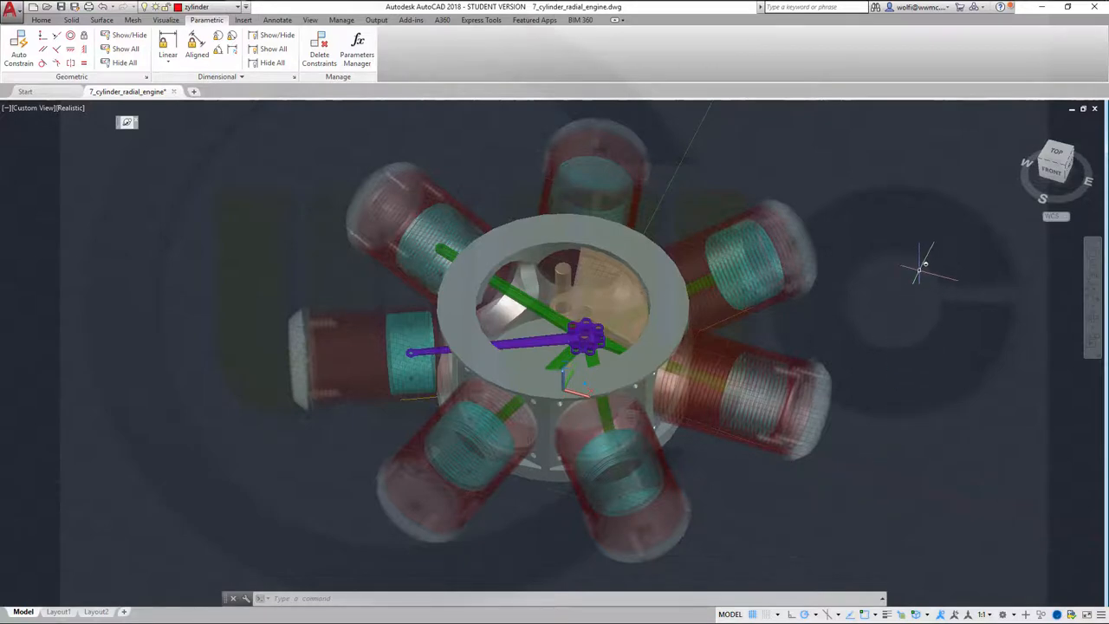
pyautogui.moveTo(894, 310)
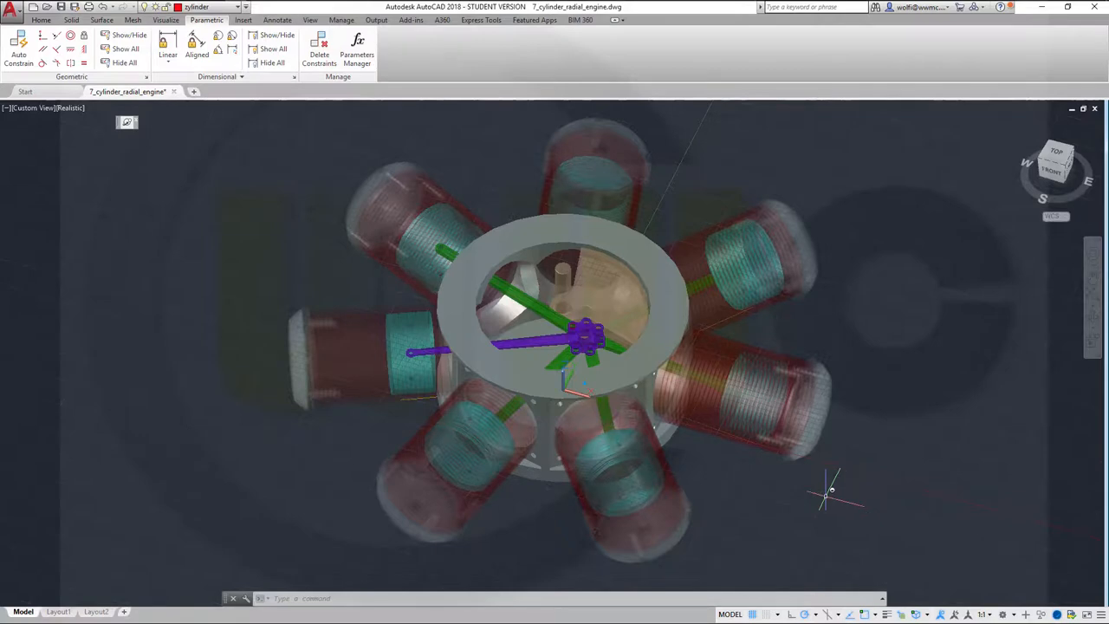
pyautogui.moveTo(825, 494)
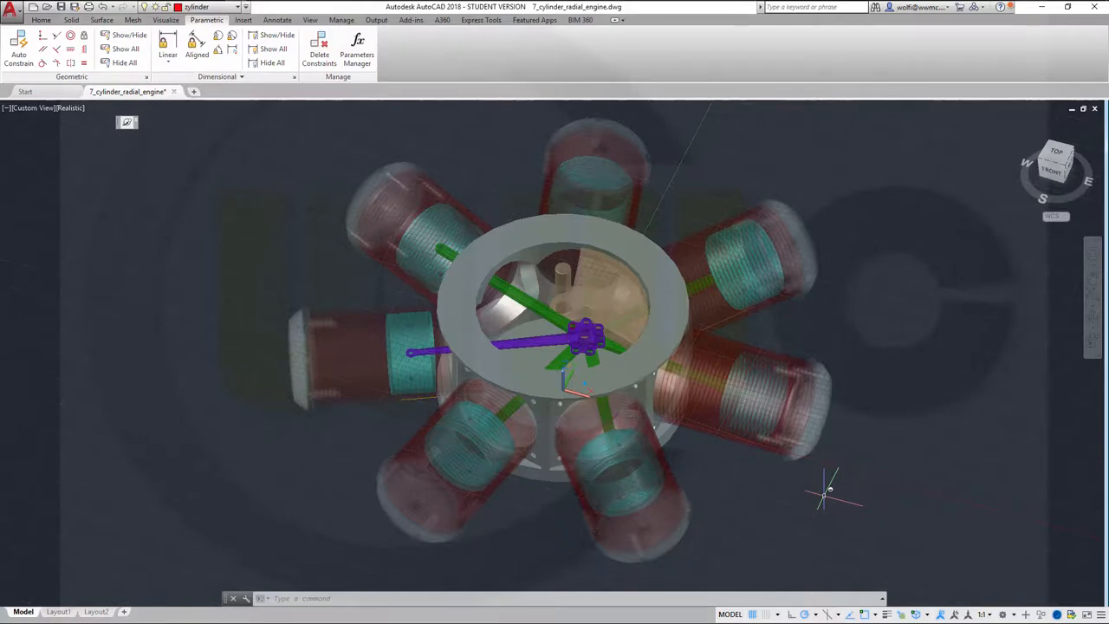
pyautogui.moveTo(555, 162)
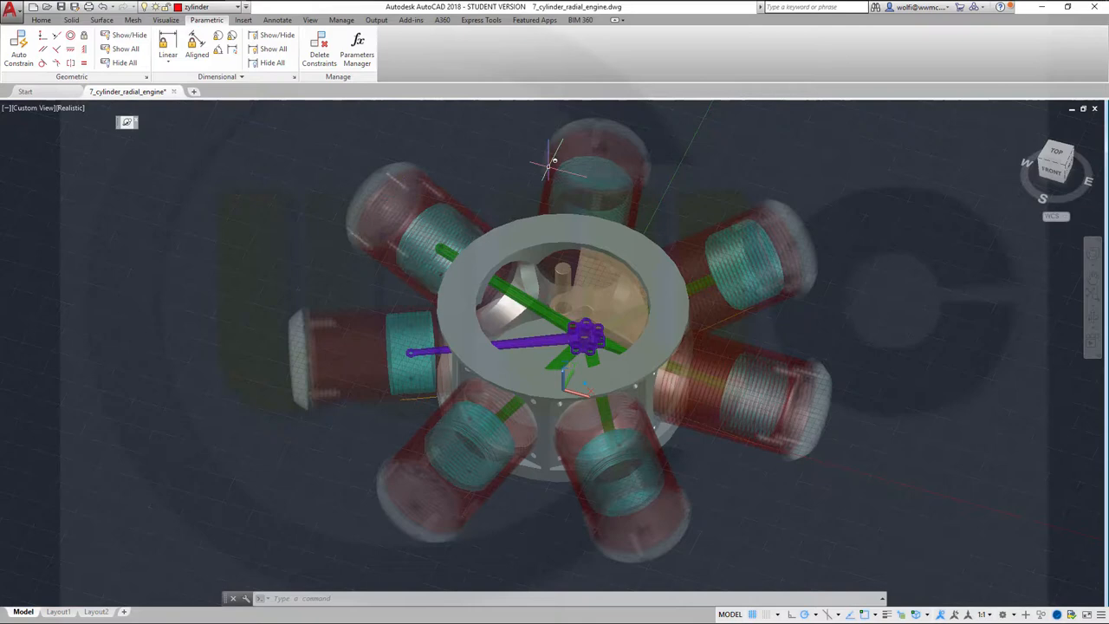
pyautogui.moveTo(888, 477)
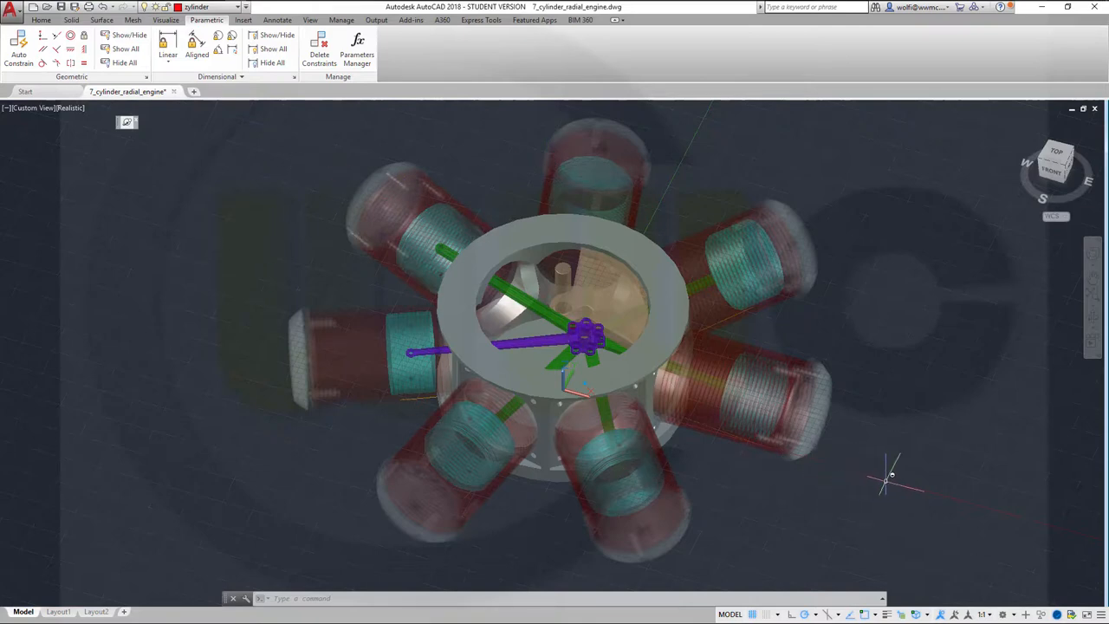
pyautogui.moveTo(884, 479)
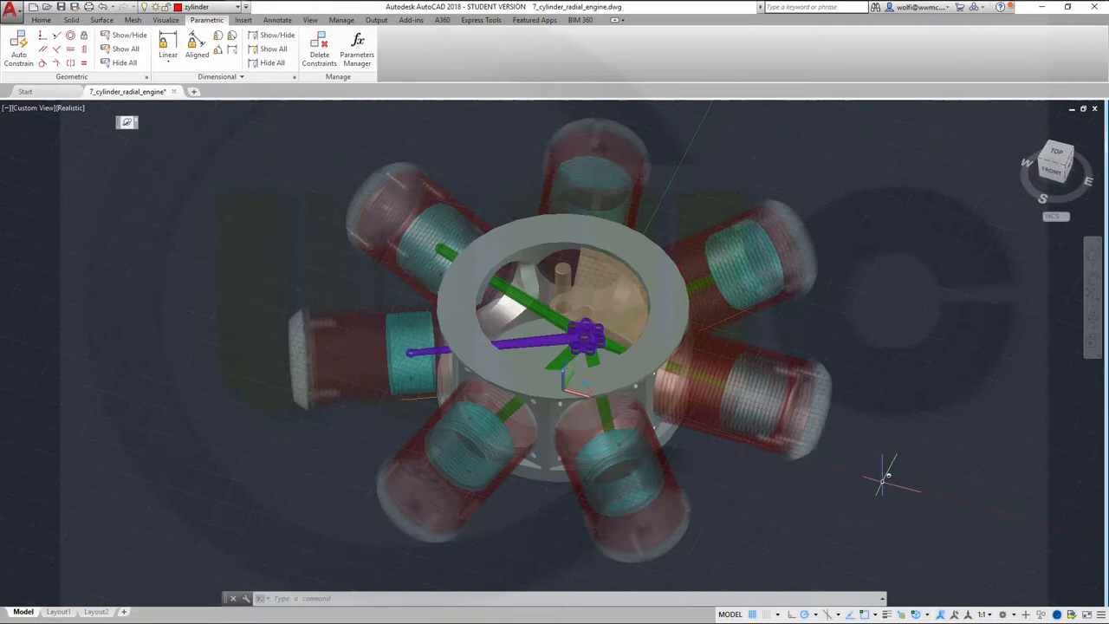